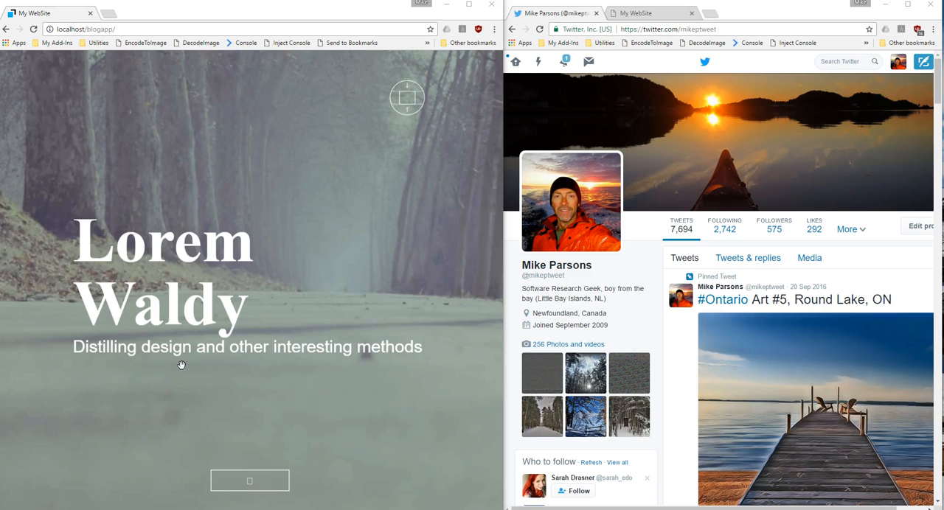
mouse_move(227, 239)
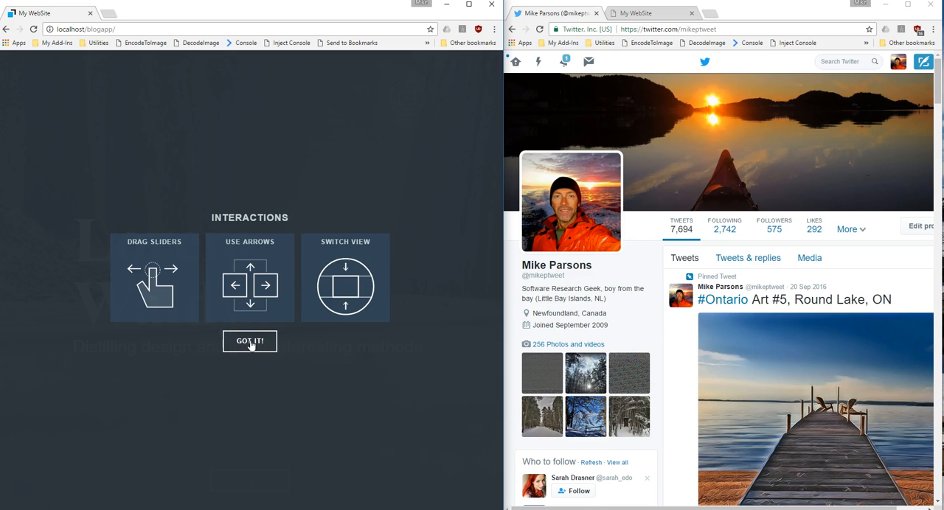
Dismiss the interactions help overlay and scroll back up through the blog post
left_click(249, 340)
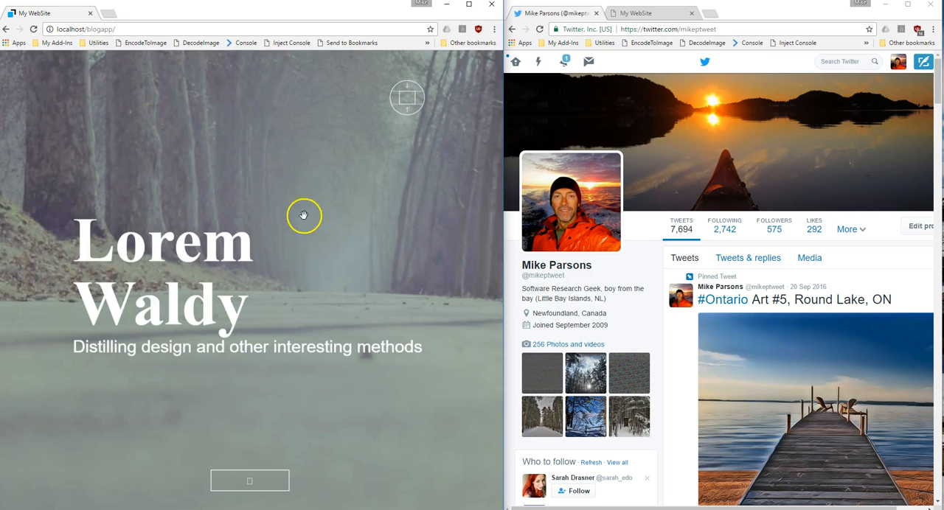
mouse_move(249, 480)
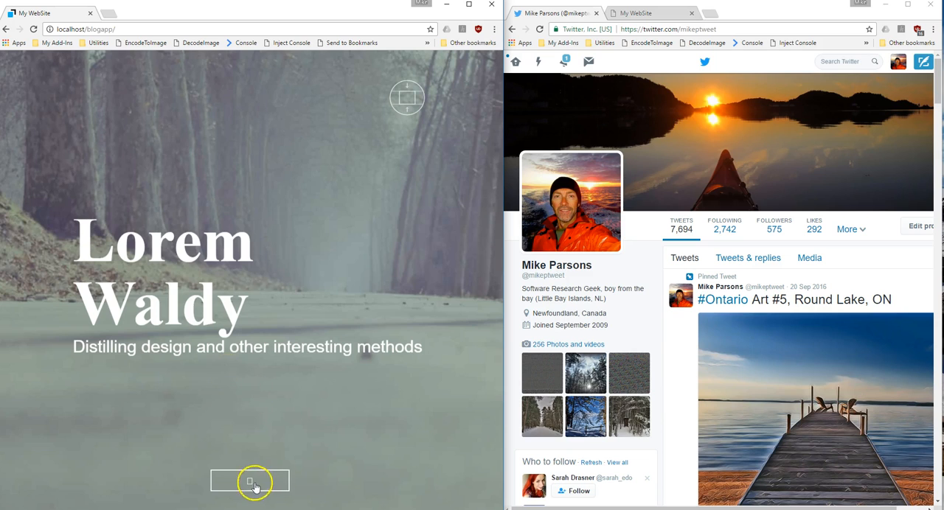
mouse_move(232, 423)
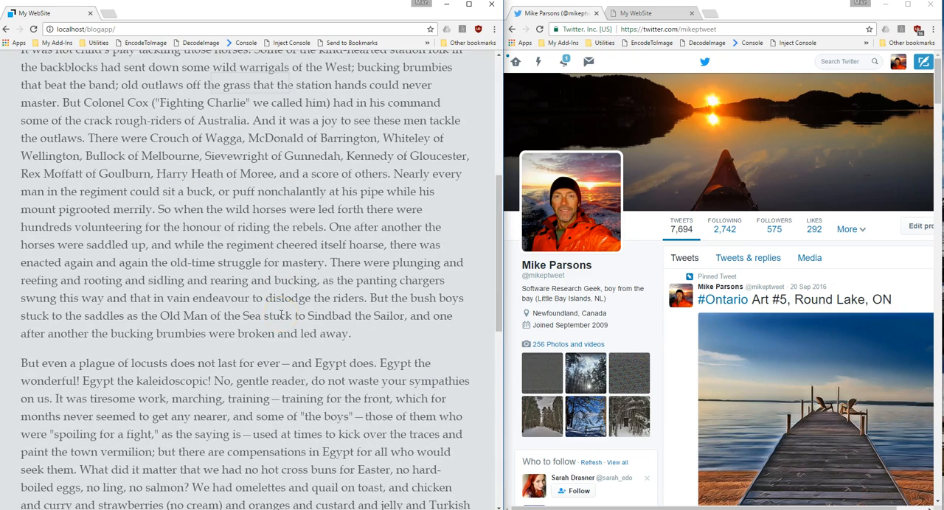
scroll("up", 3)
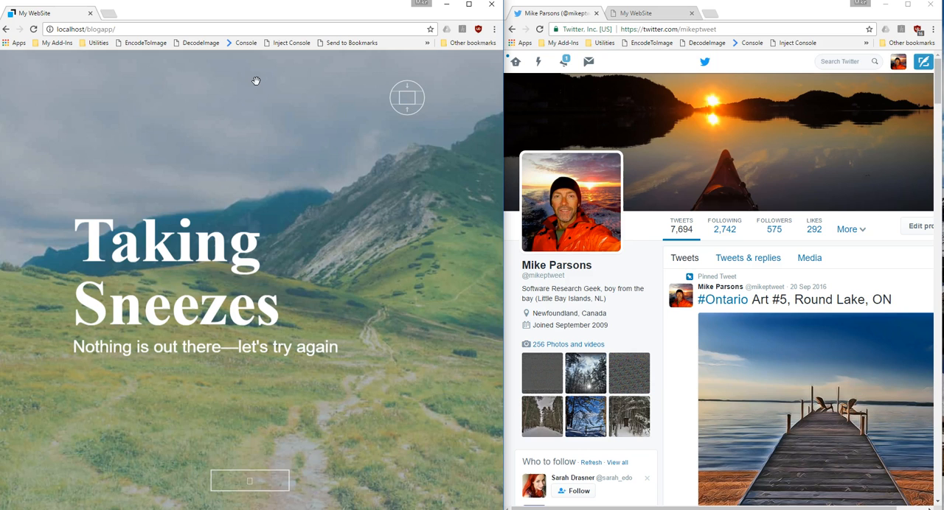
mouse_move(424, 151)
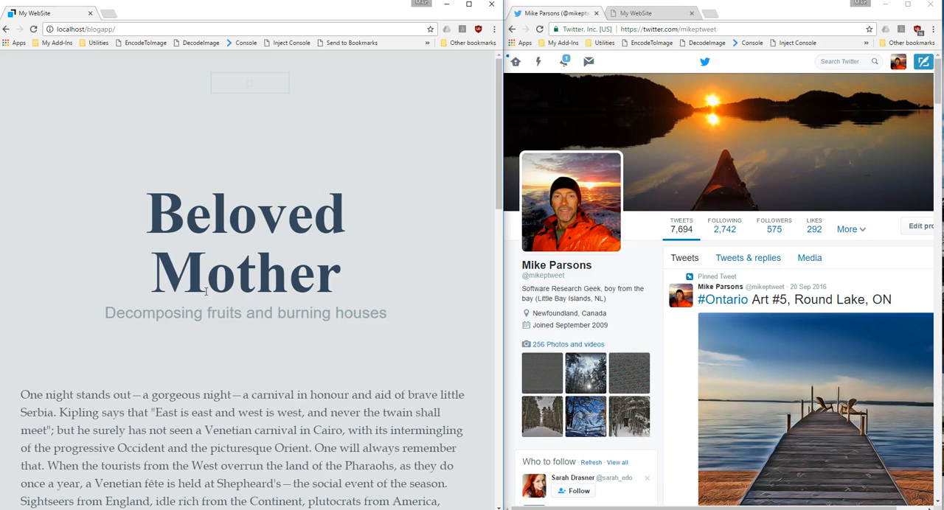
mouse_move(88, 239)
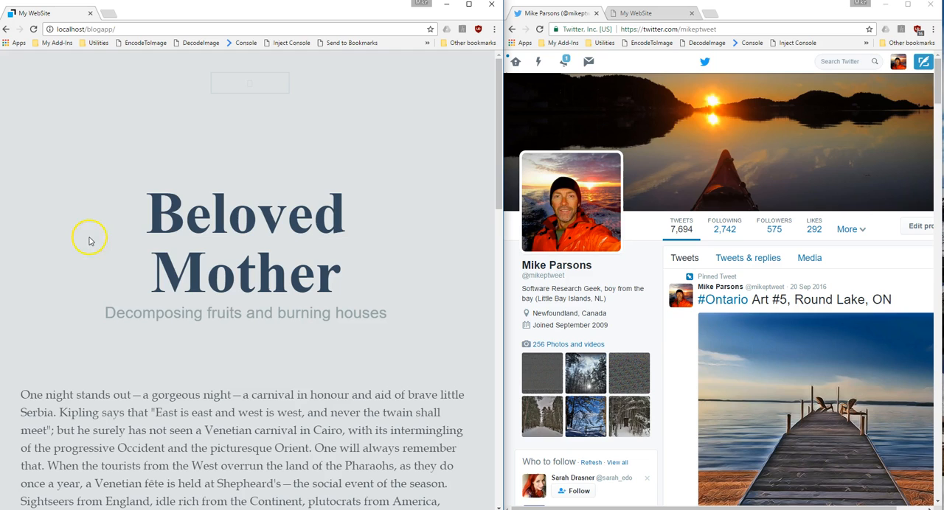
Open View page source from the context menu and scroll through the HTML and CSS
right_click(89, 240)
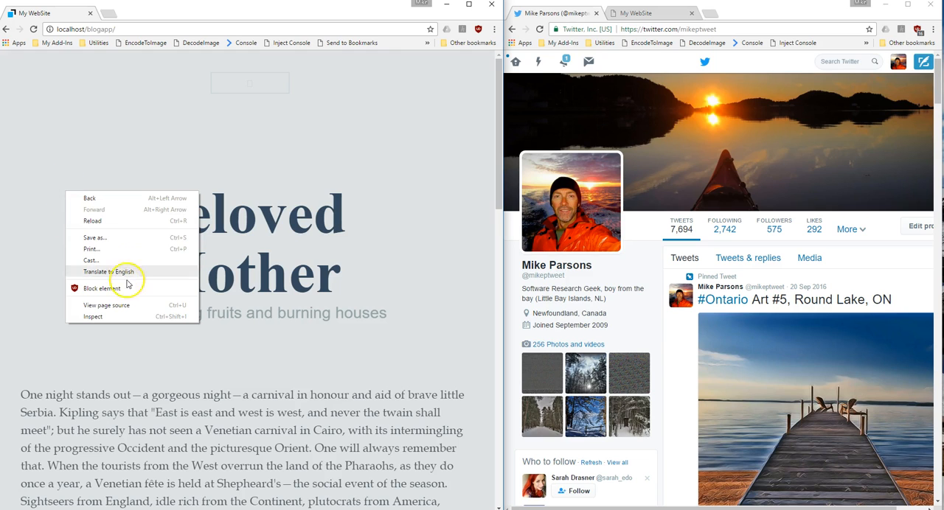
left_click(107, 305)
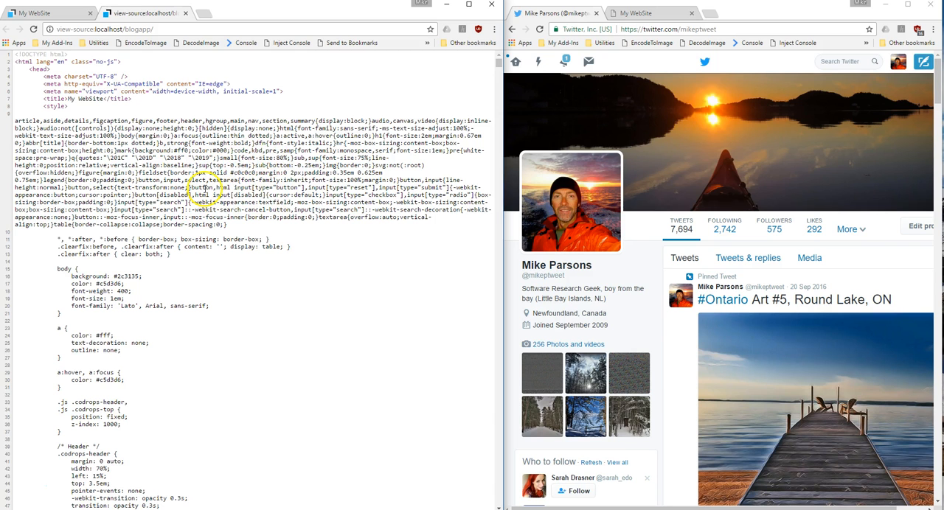
scroll("down", 3)
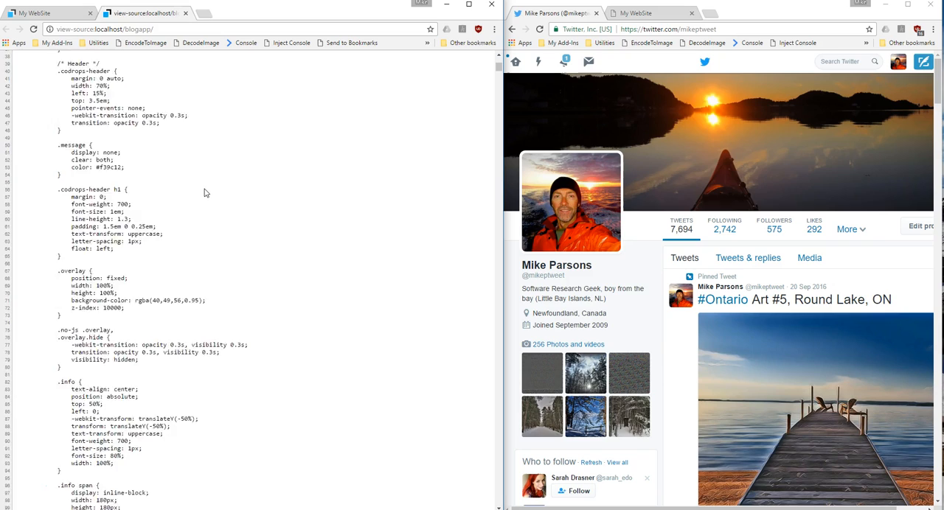
scroll("down", 3)
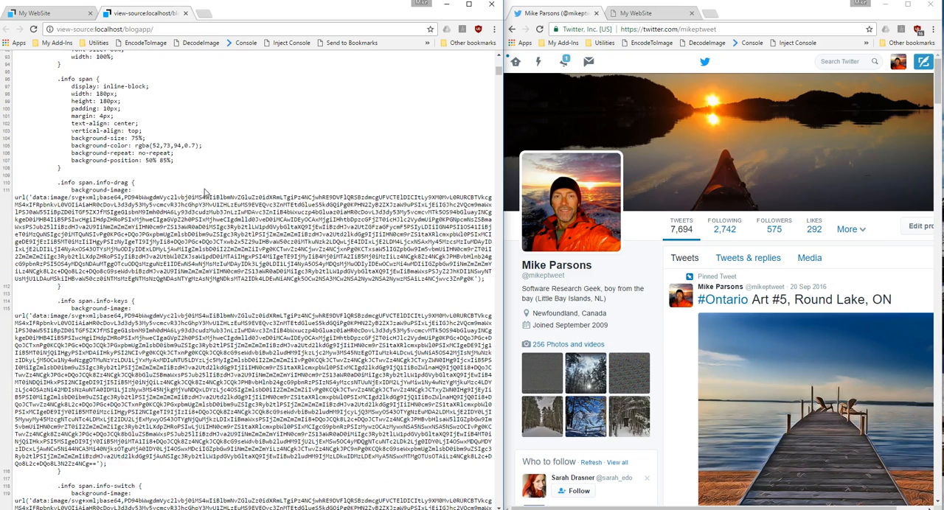
scroll("up", 3)
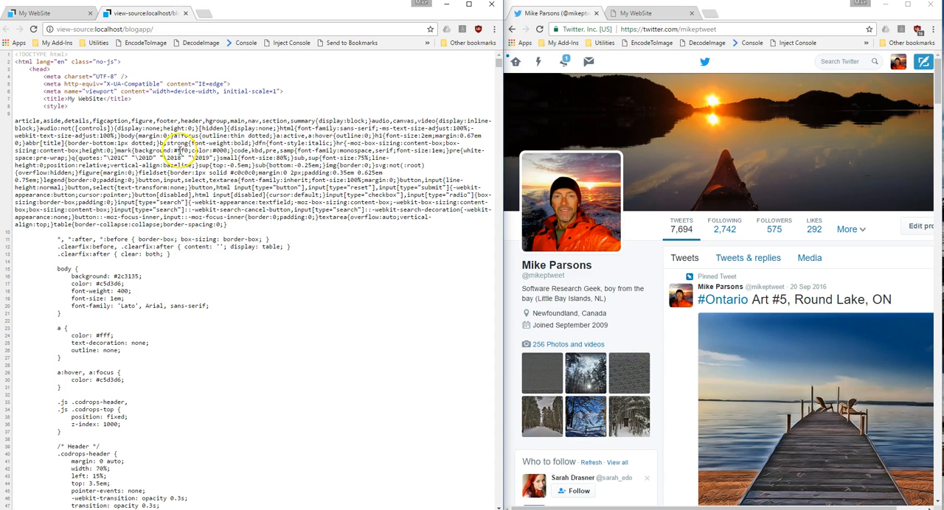
mouse_move(145, 42)
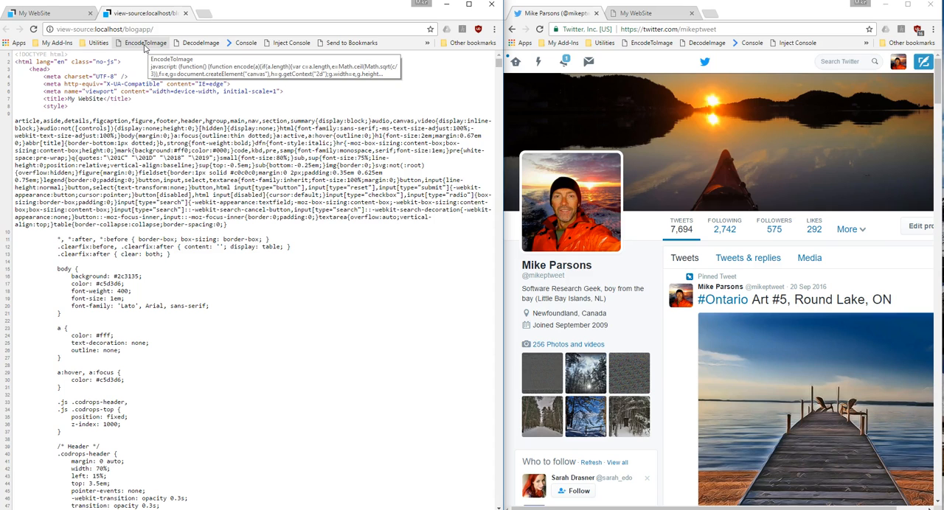
mouse_move(142, 76)
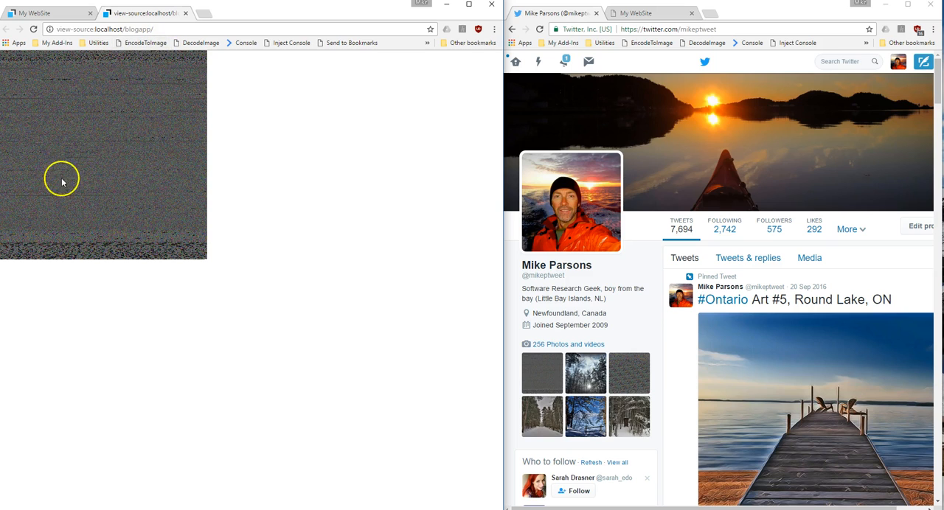
mouse_move(101, 179)
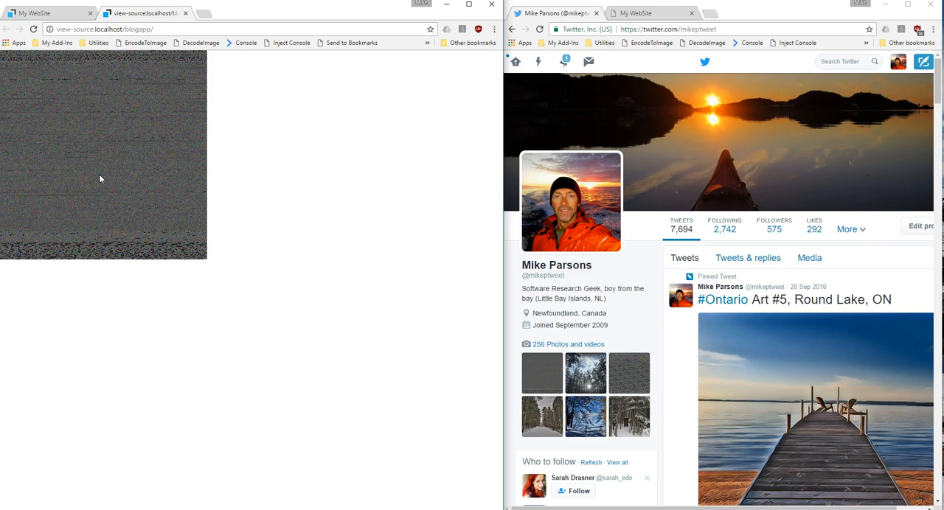
mouse_move(105, 170)
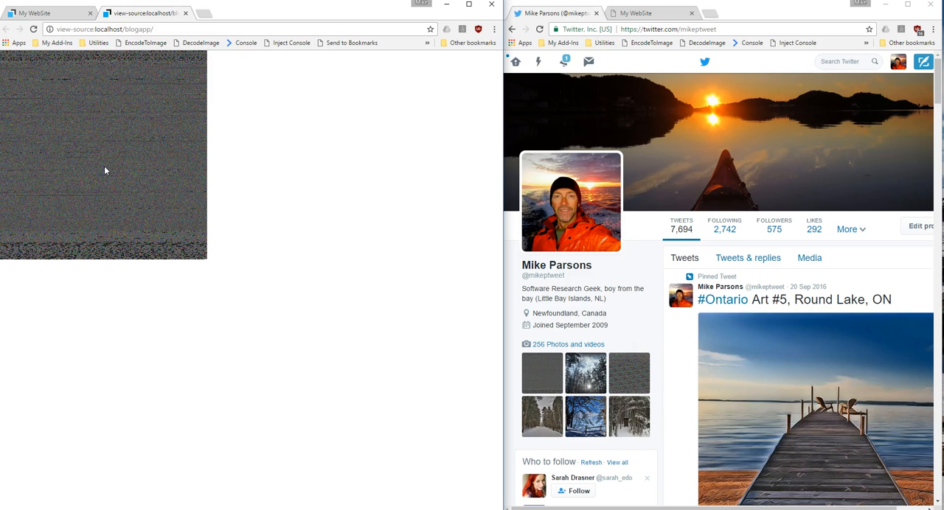
Compose a tweet with the noise PNG attached and the text 'this is my blog'
left_click(923, 61)
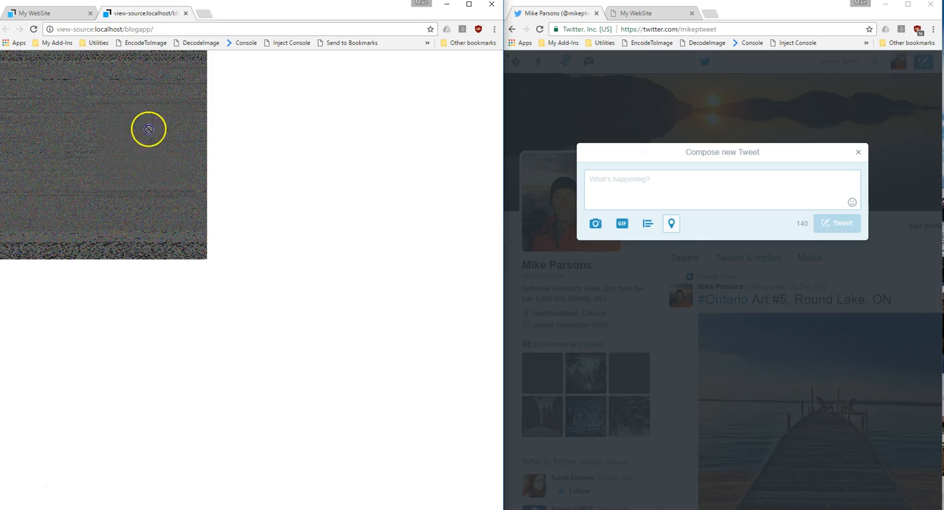
left_click(595, 223)
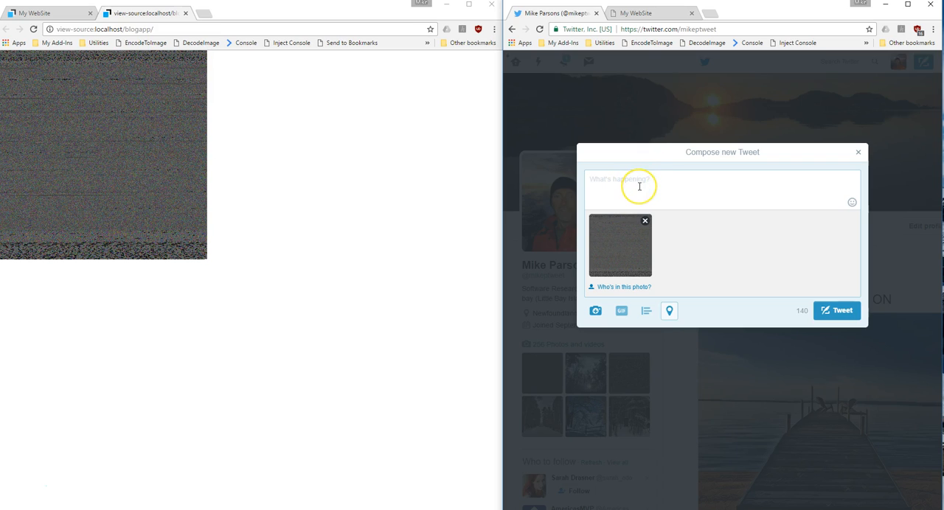
type("this is my blo")
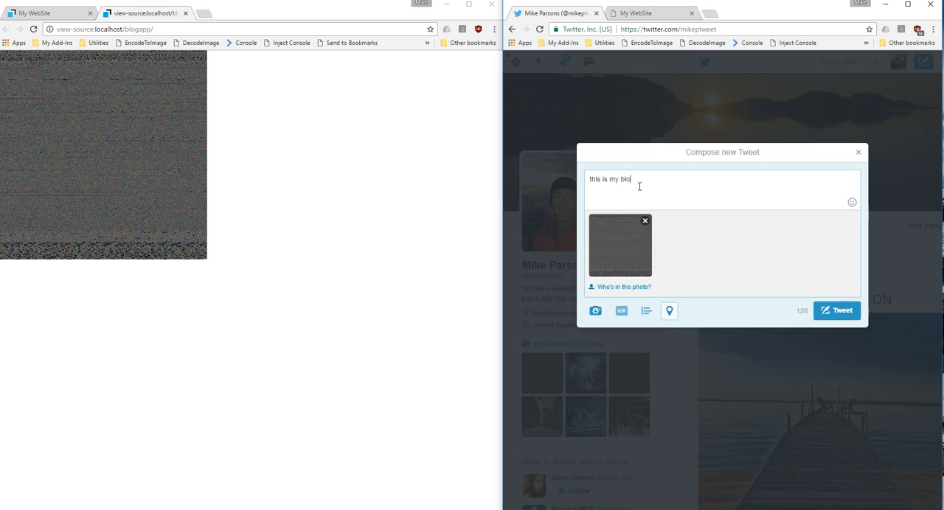
type("g")
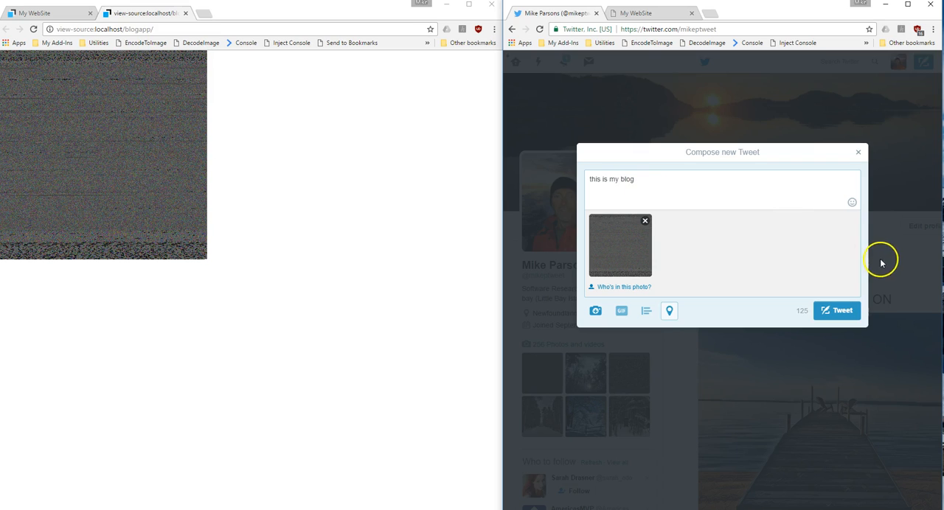
left_click(837, 310)
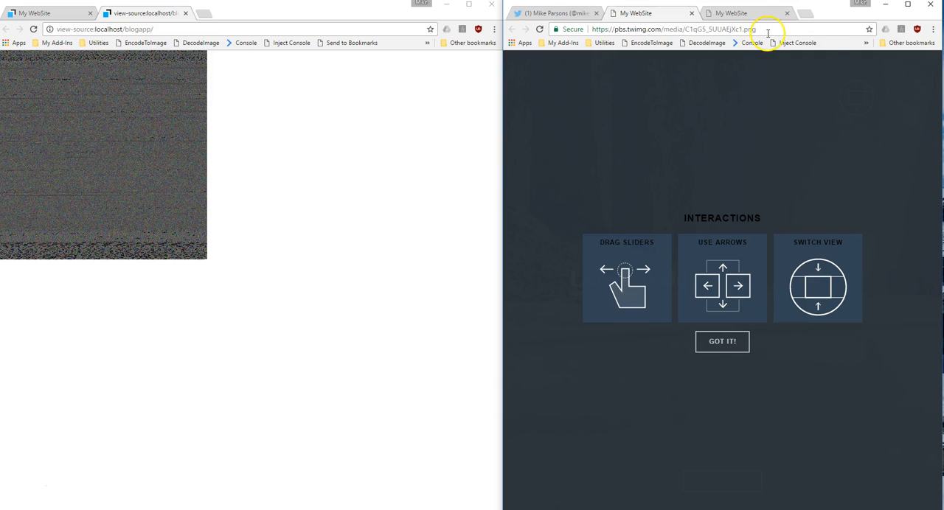
mouse_move(704, 169)
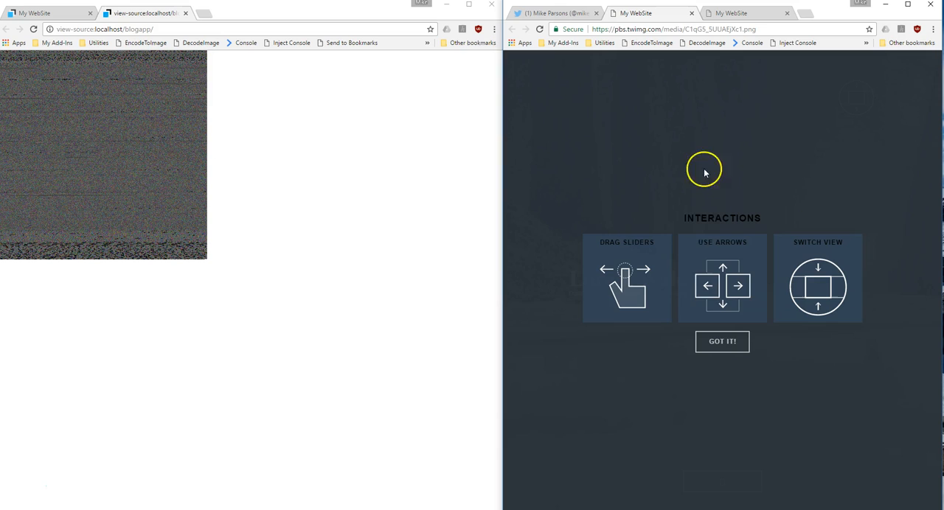
Click GOT IT! to dismiss the interactions guide overlay
left_click(722, 342)
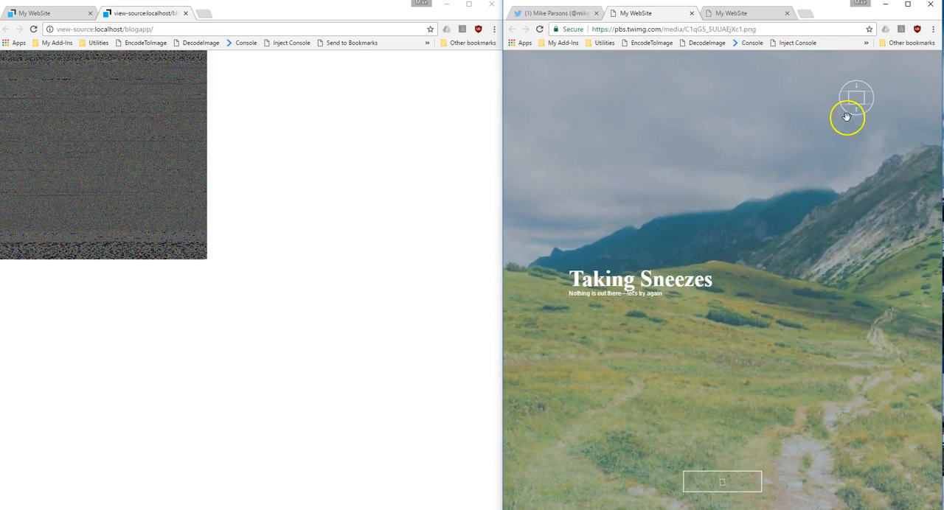
mouse_move(761, 301)
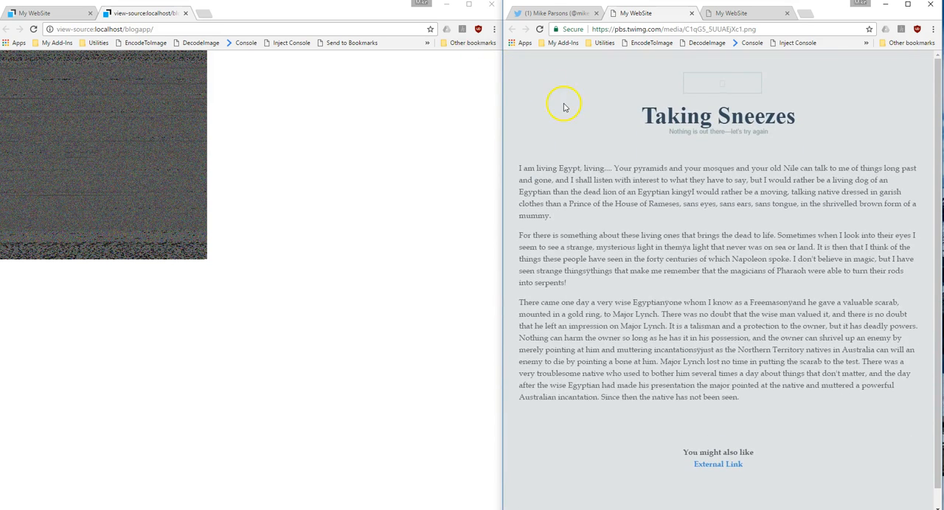
right_click(551, 99)
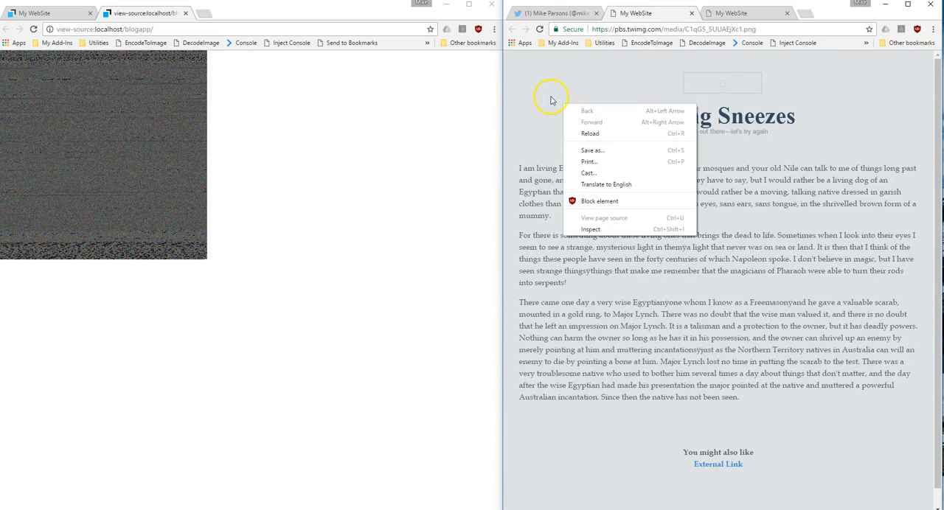
mouse_move(612, 221)
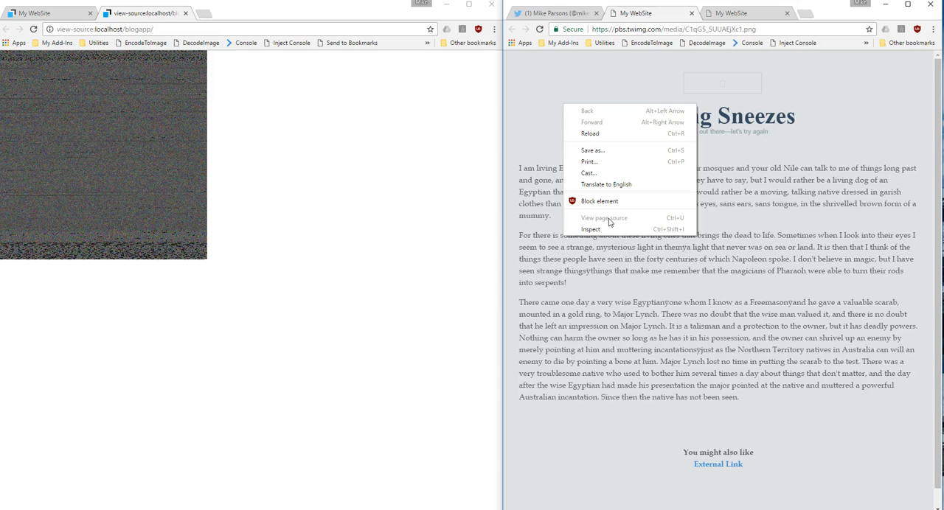
mouse_move(591, 229)
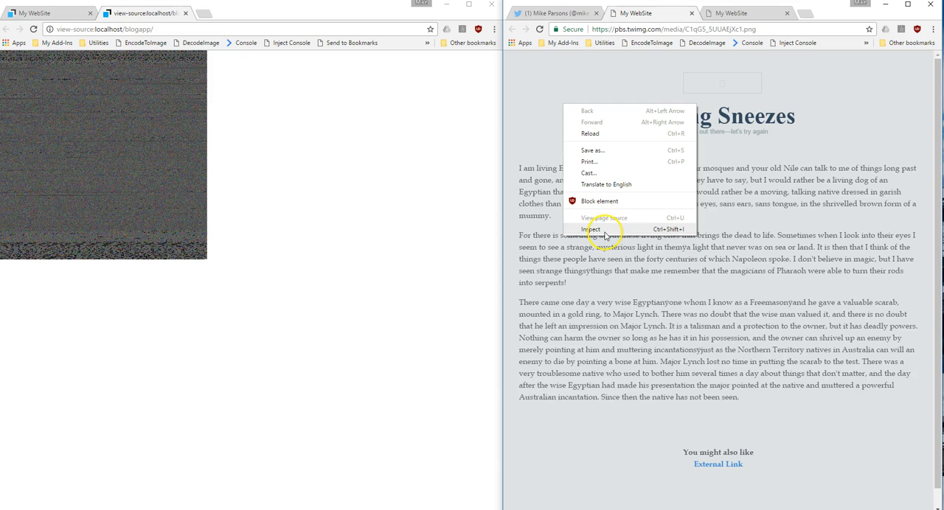
mouse_move(605, 235)
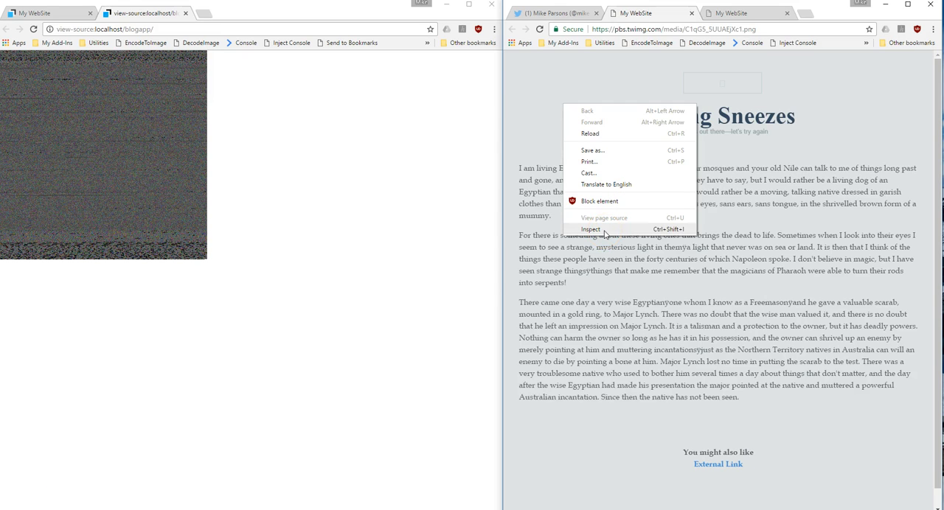
left_click(590, 229)
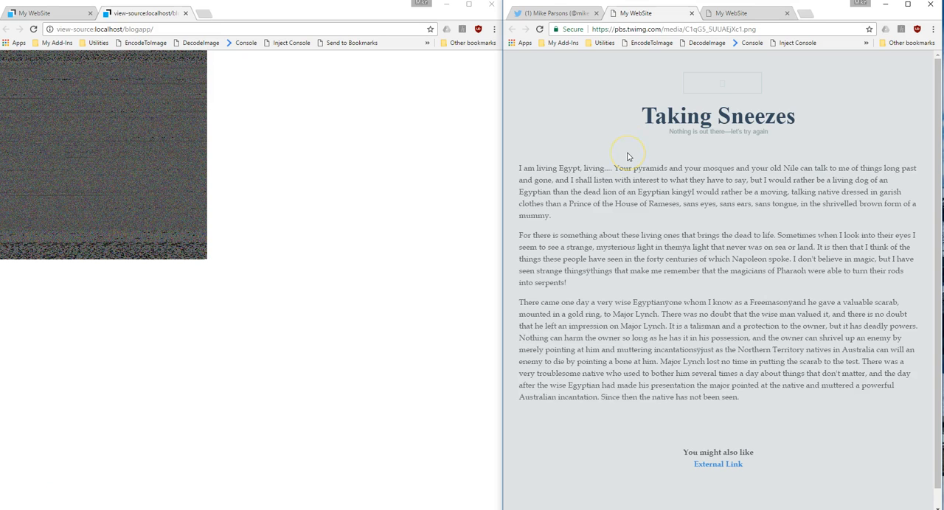
mouse_move(605, 93)
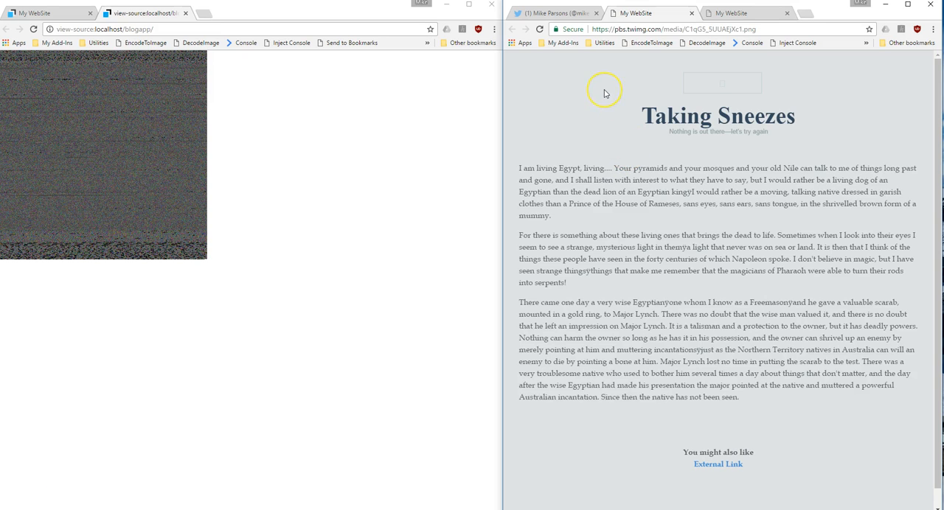
mouse_move(605, 93)
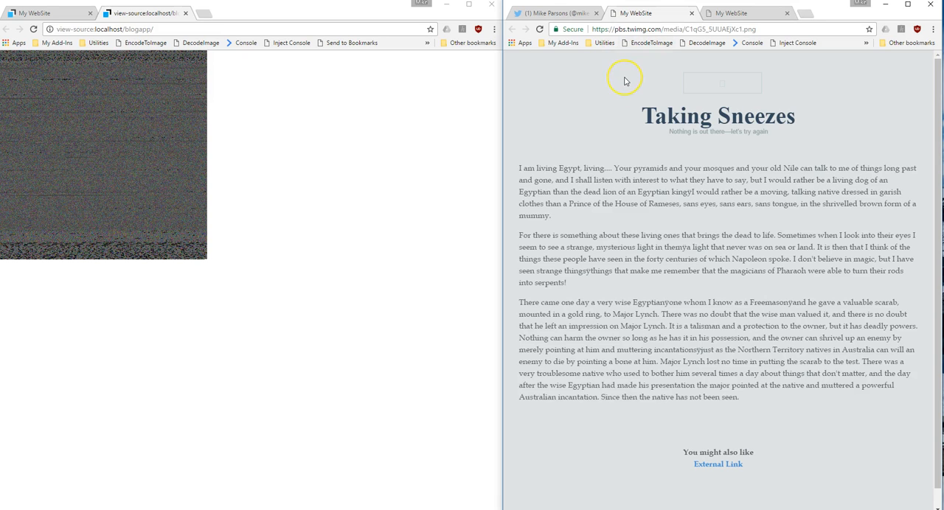
mouse_move(656, 48)
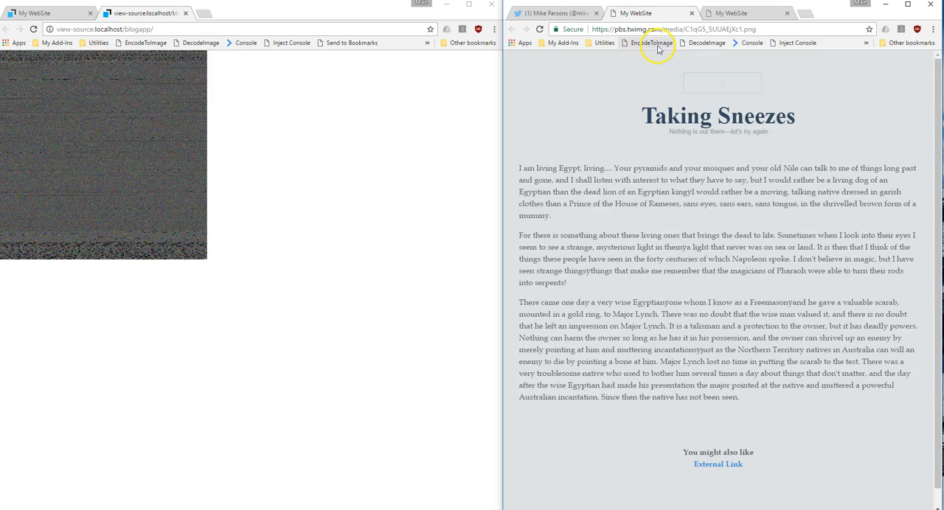
mouse_move(485, 182)
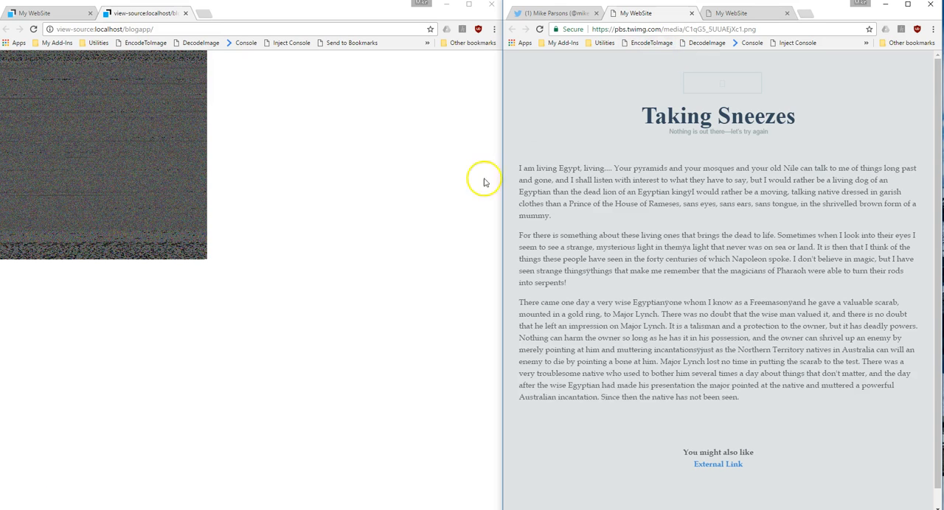